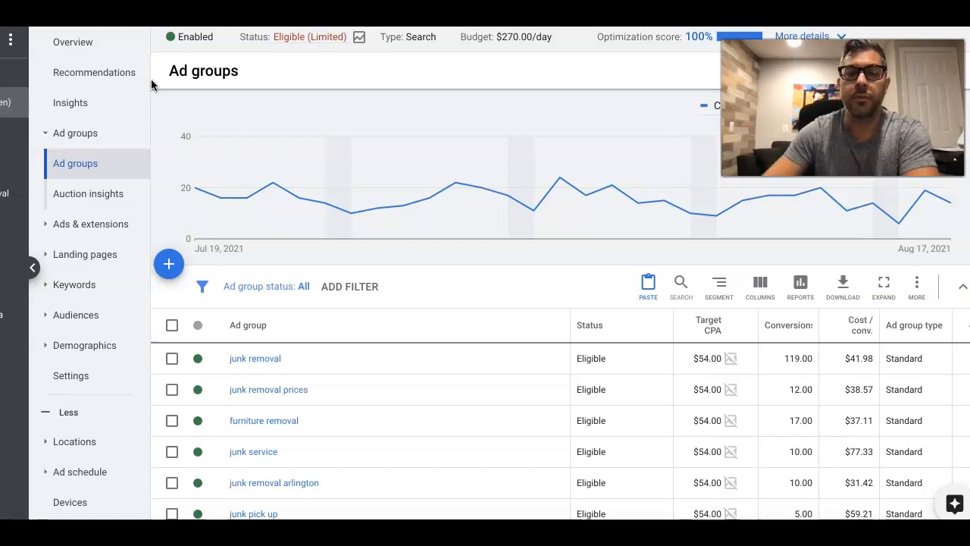
pyautogui.moveTo(326, 261)
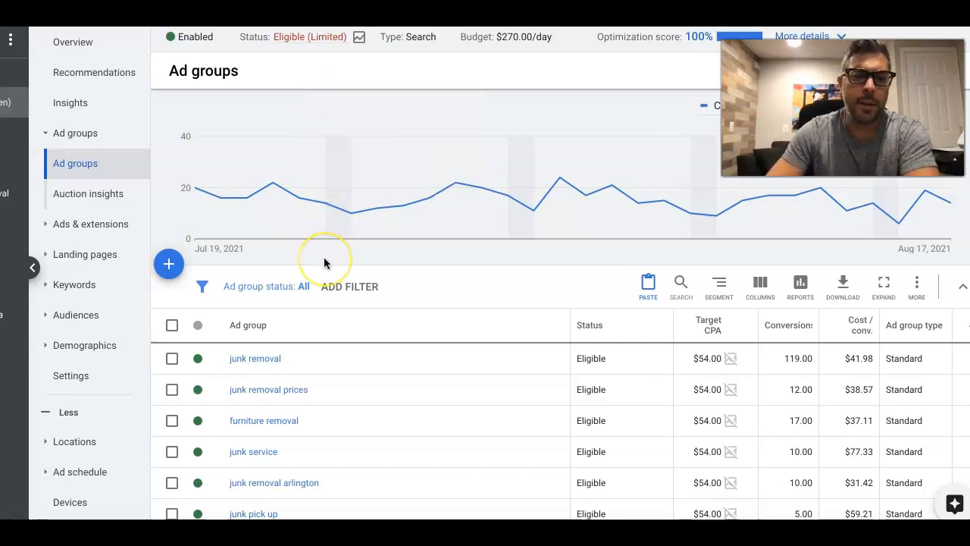
pyautogui.moveTo(394, 343)
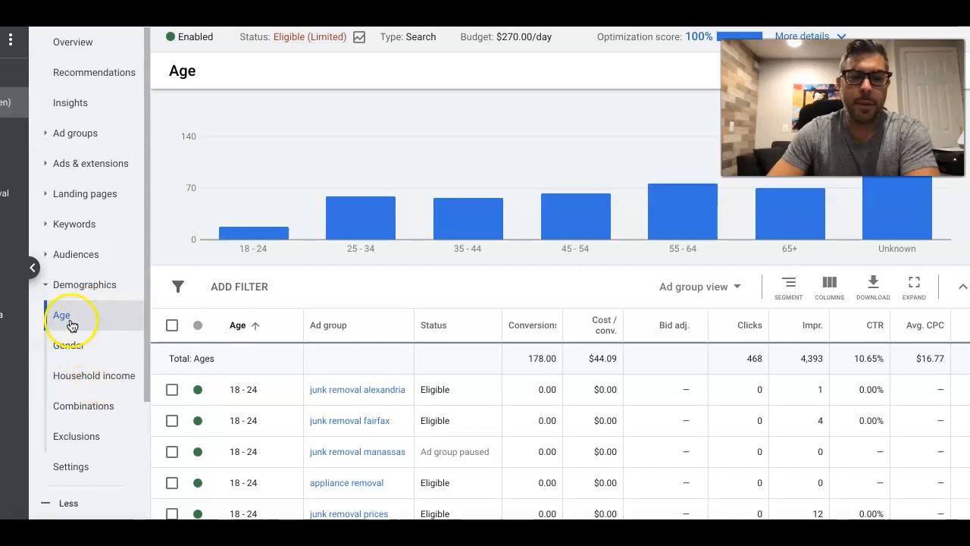
pyautogui.moveTo(84, 382)
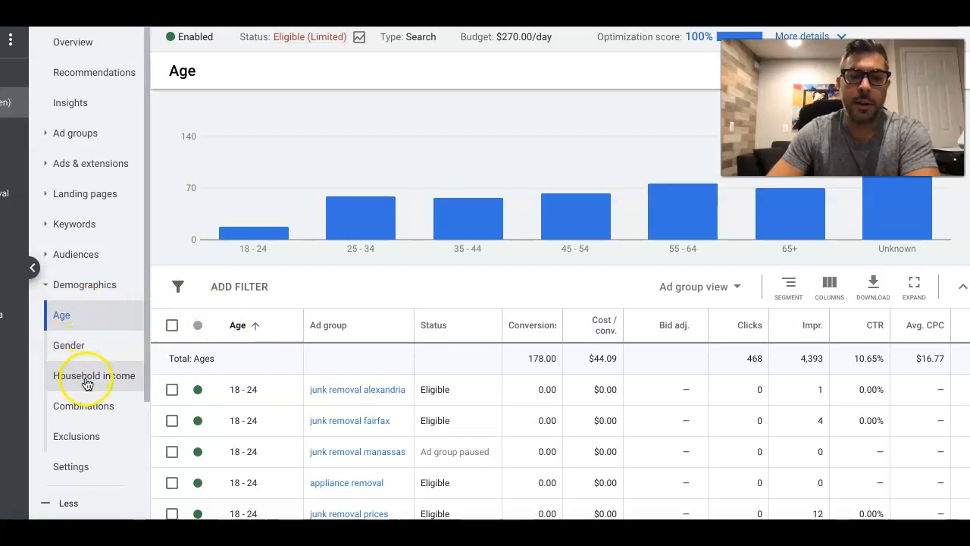
pyautogui.scroll(-3)
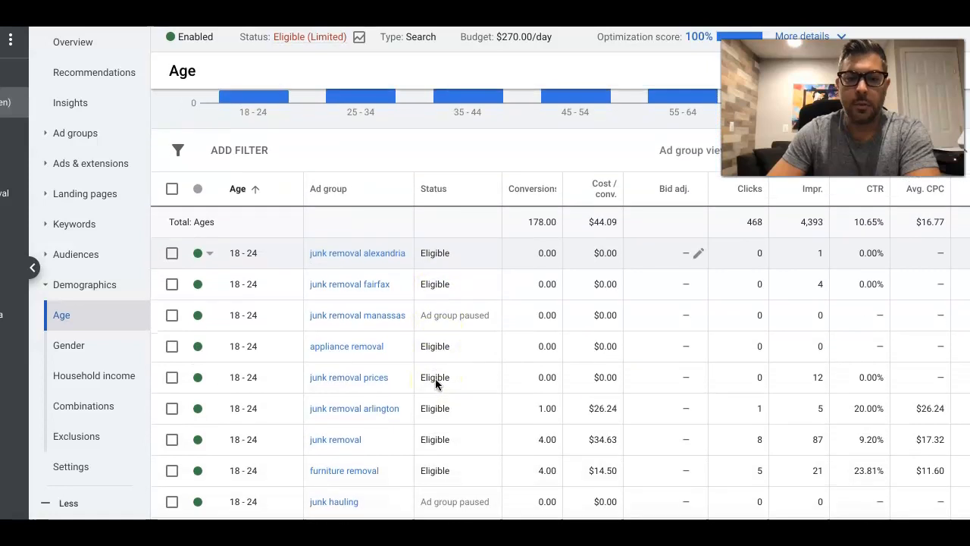
pyautogui.click(254, 188)
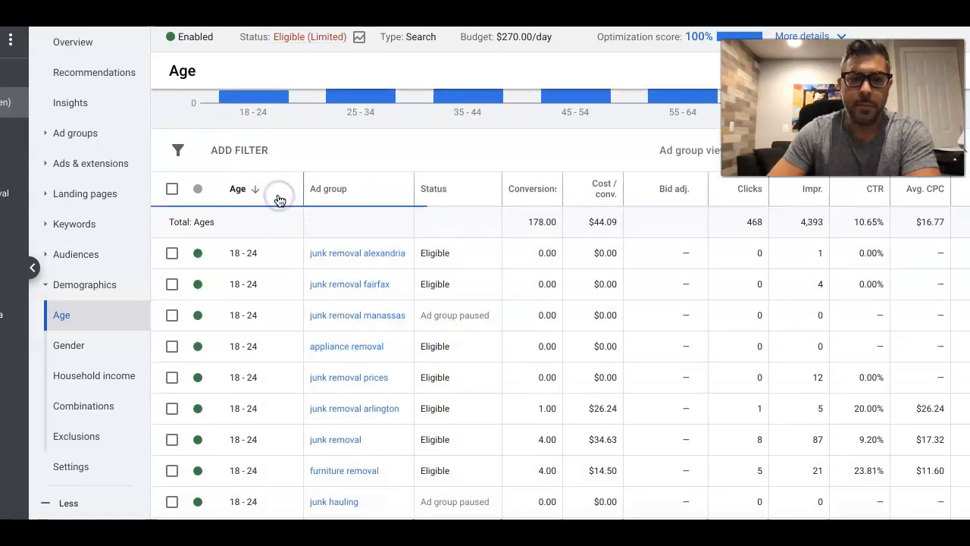
pyautogui.click(237, 188)
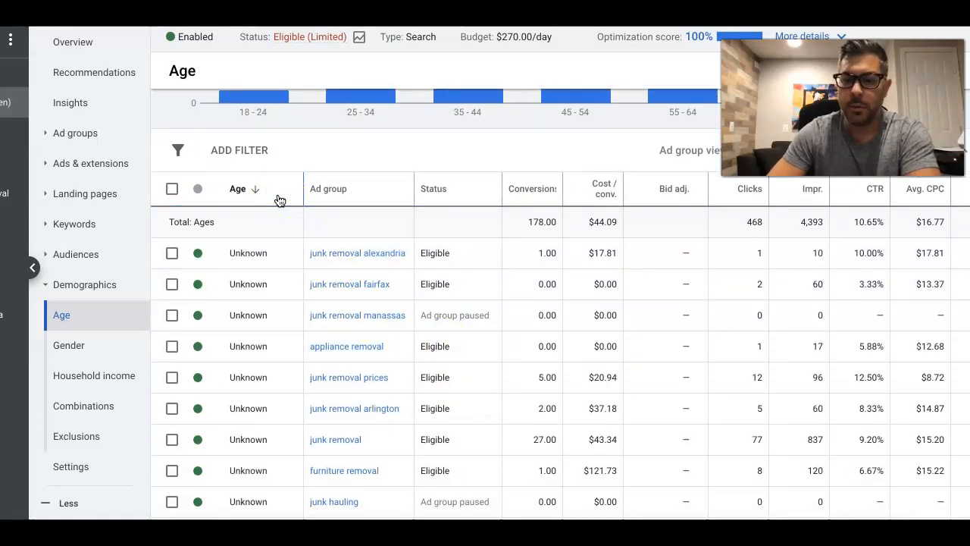
pyautogui.click(236, 188)
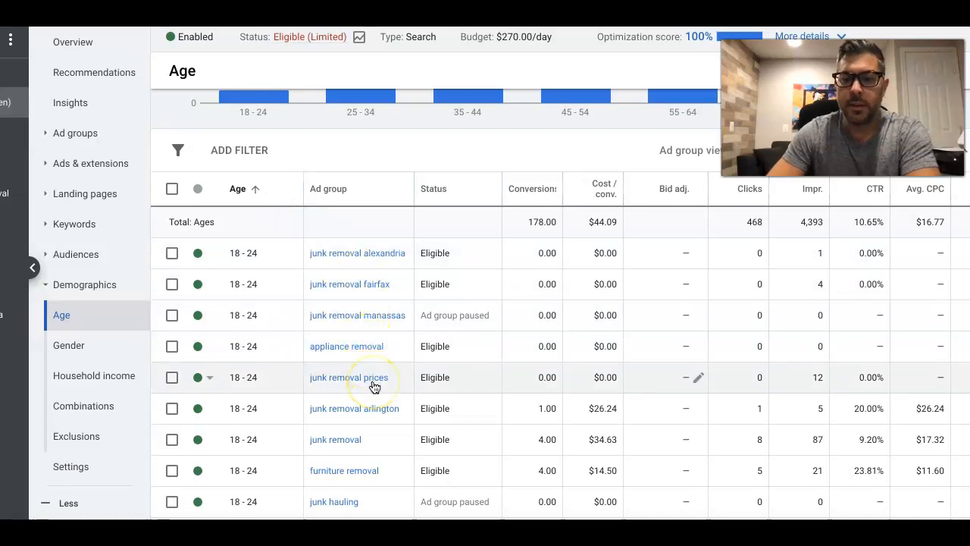
pyautogui.scroll(-3)
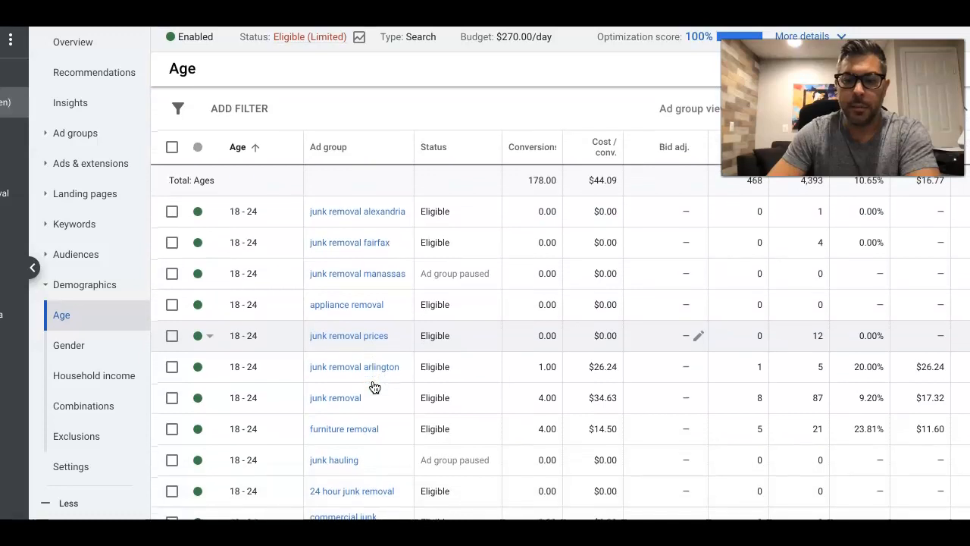
pyautogui.scroll(-3)
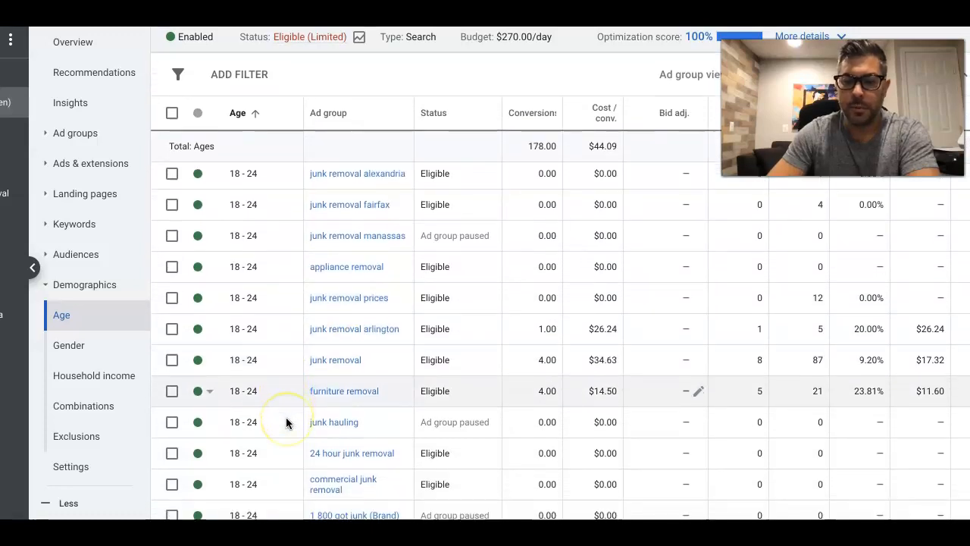
pyautogui.scroll(-3)
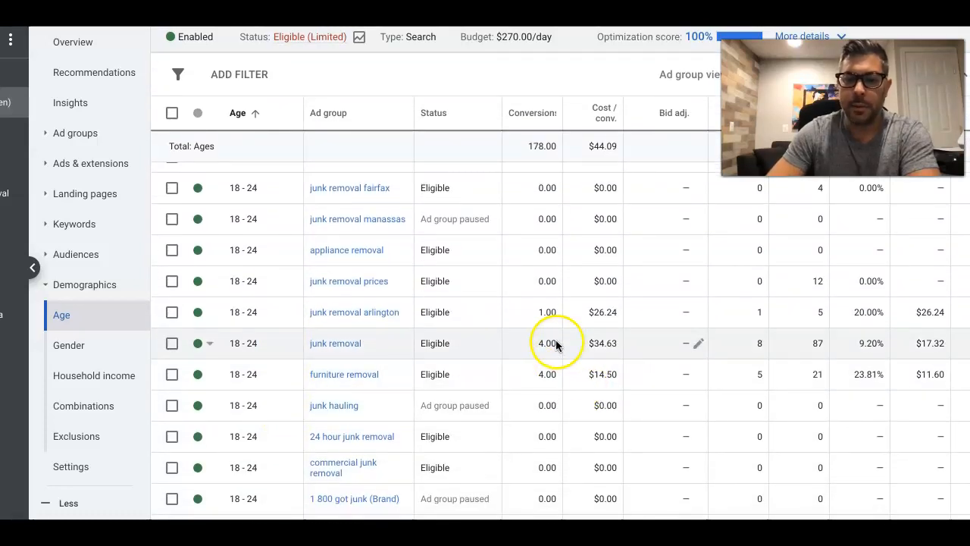
pyautogui.scroll(3)
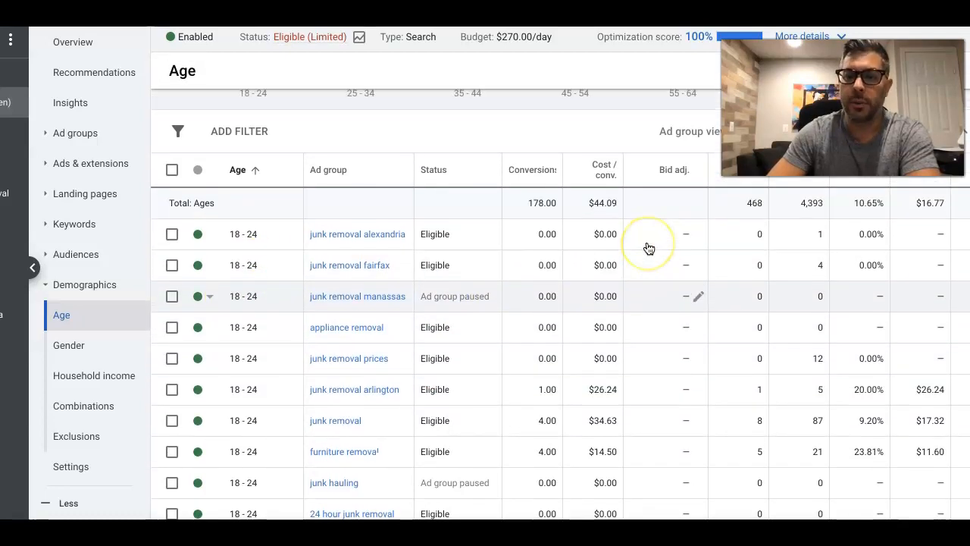
pyautogui.moveTo(721, 381)
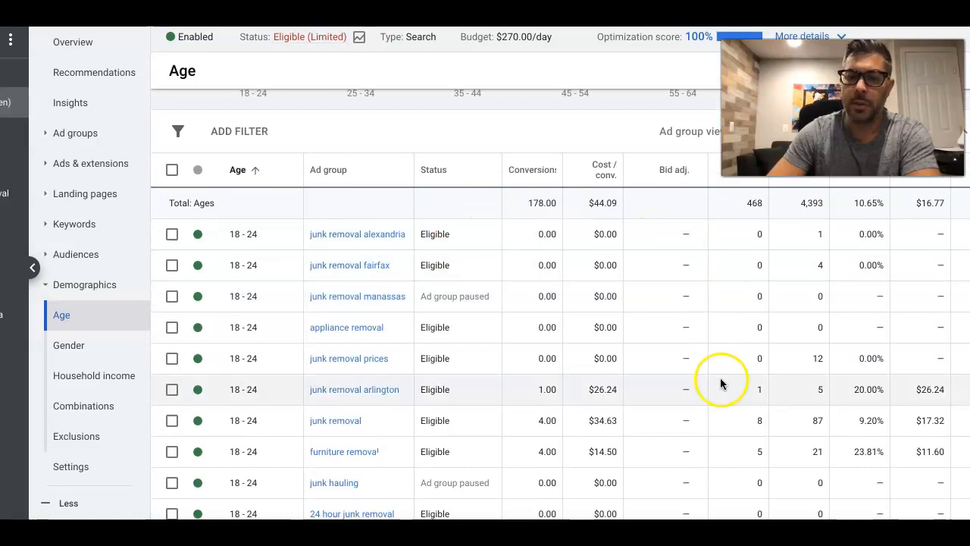
pyautogui.moveTo(203, 246)
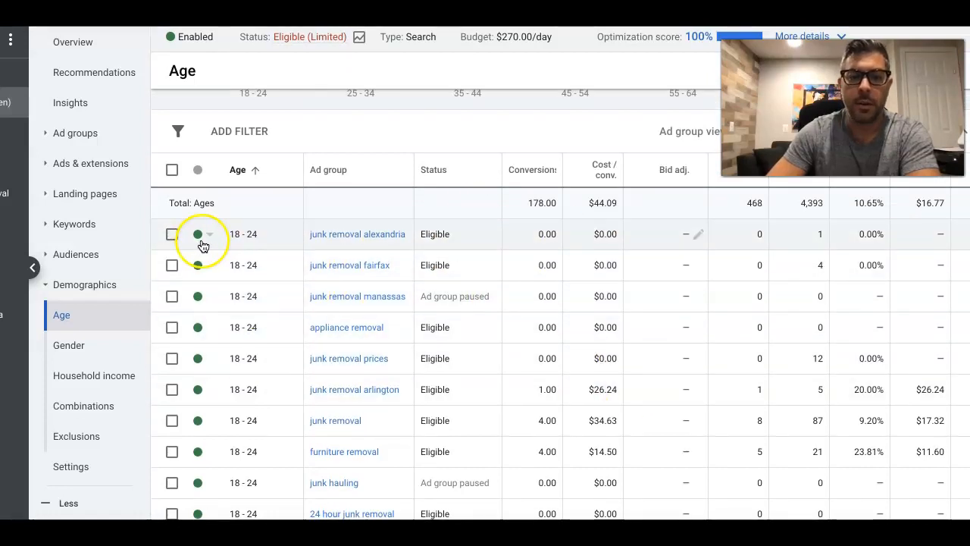
pyautogui.click(203, 234)
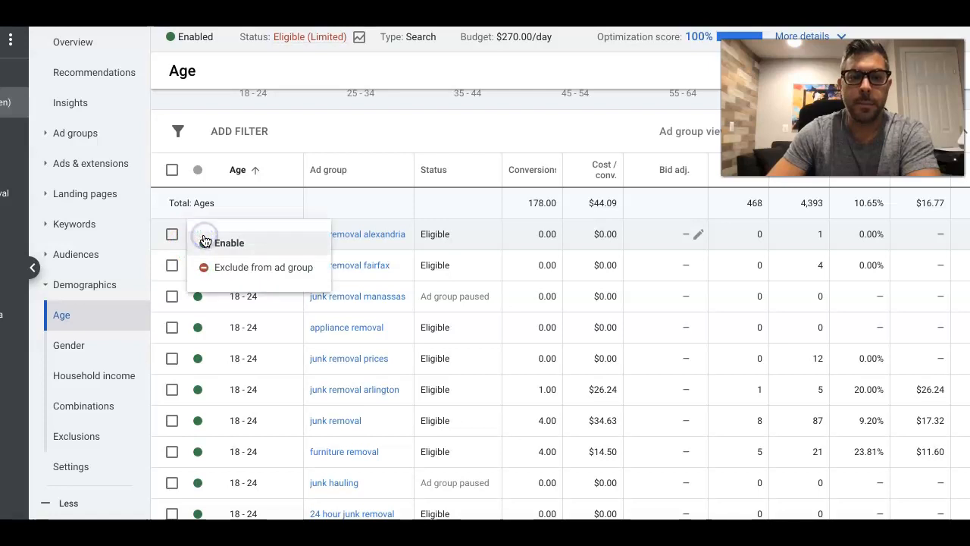
pyautogui.moveTo(235, 167)
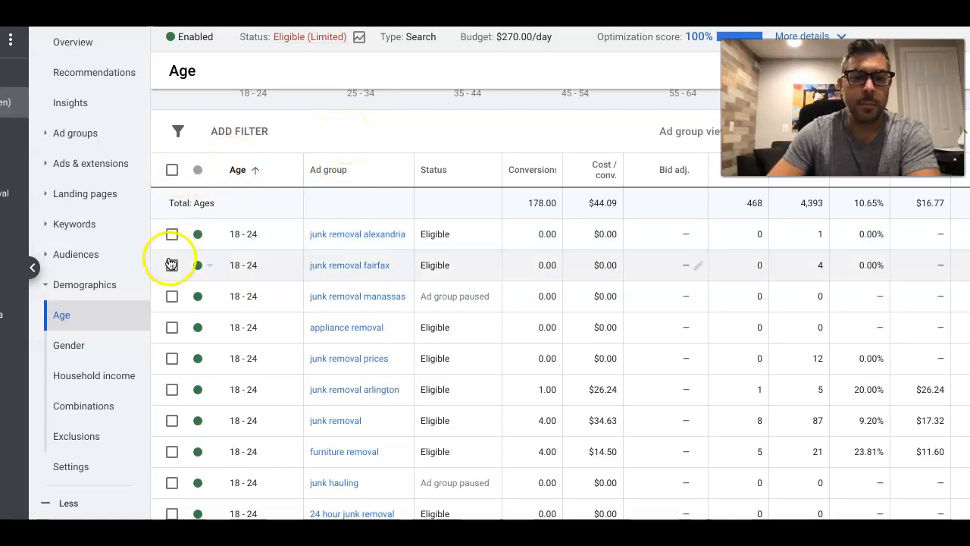
pyautogui.click(68, 345)
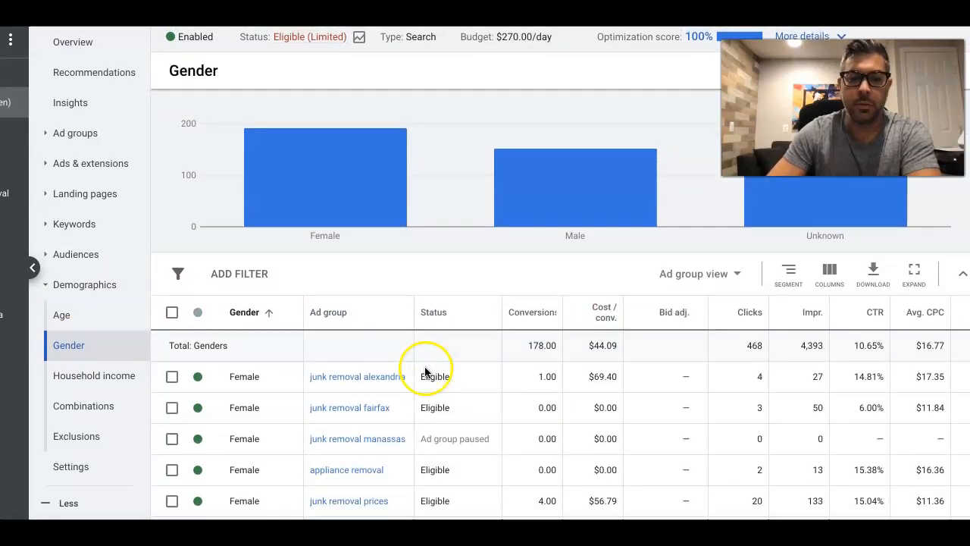
# Review the female rows per ad group and dismiss the enable/exclude status menu without changes
pyautogui.scroll(-3)
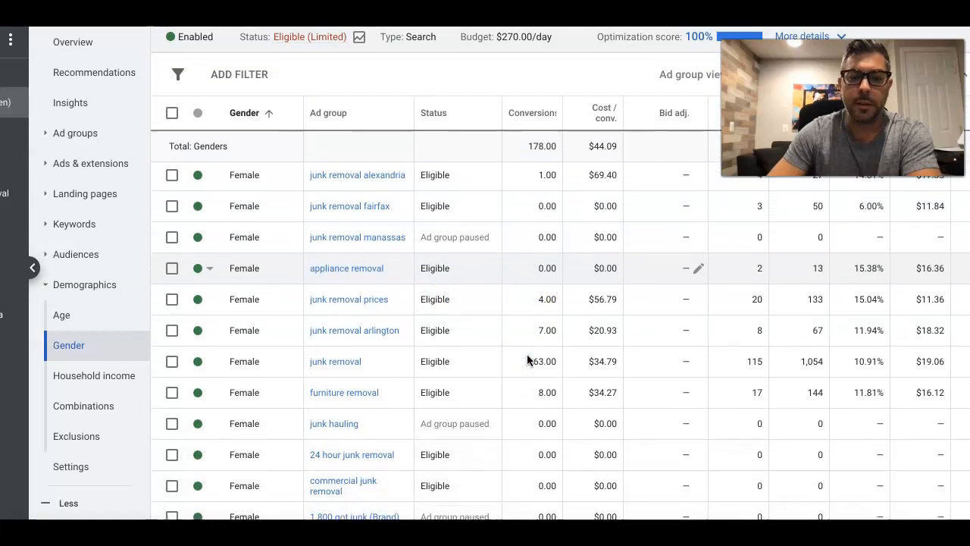
pyautogui.scroll(-3)
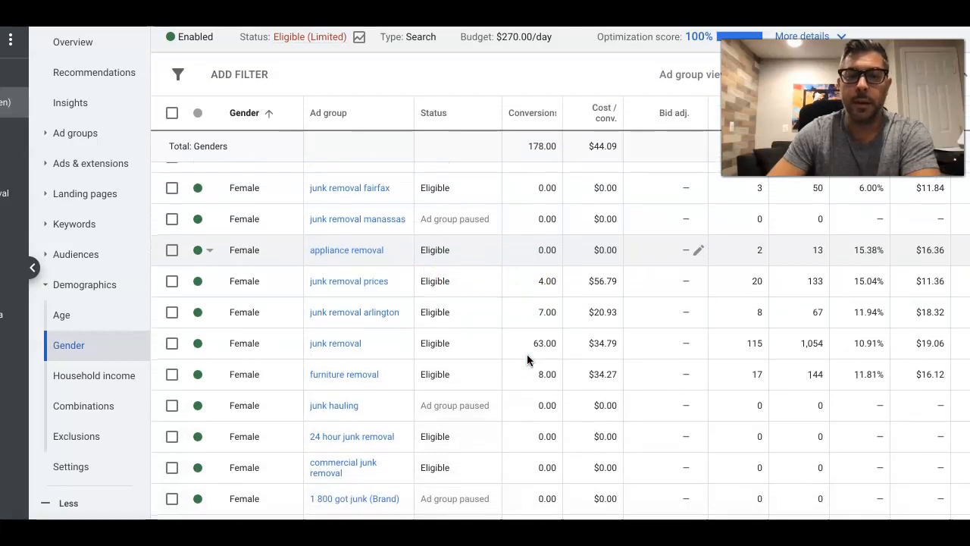
pyautogui.moveTo(479, 280)
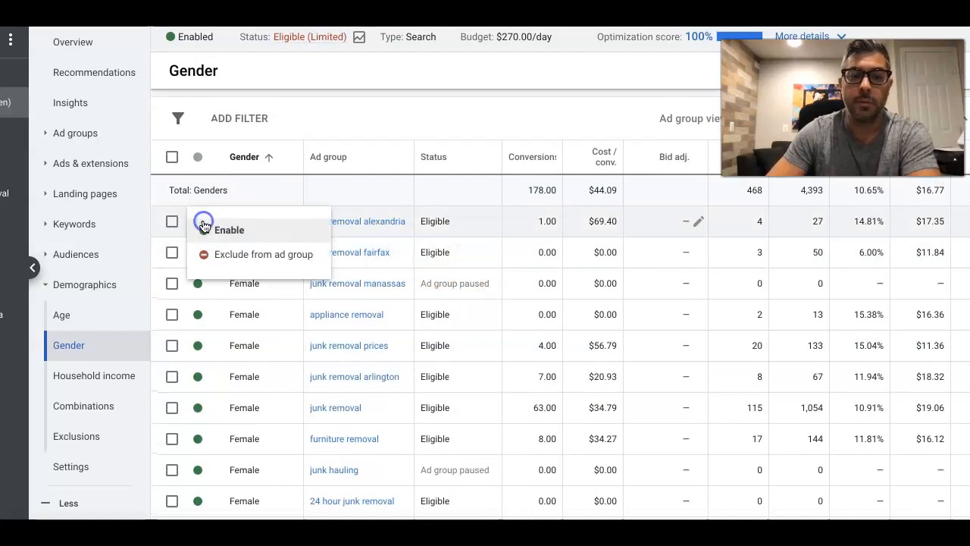
pyautogui.moveTo(369, 125)
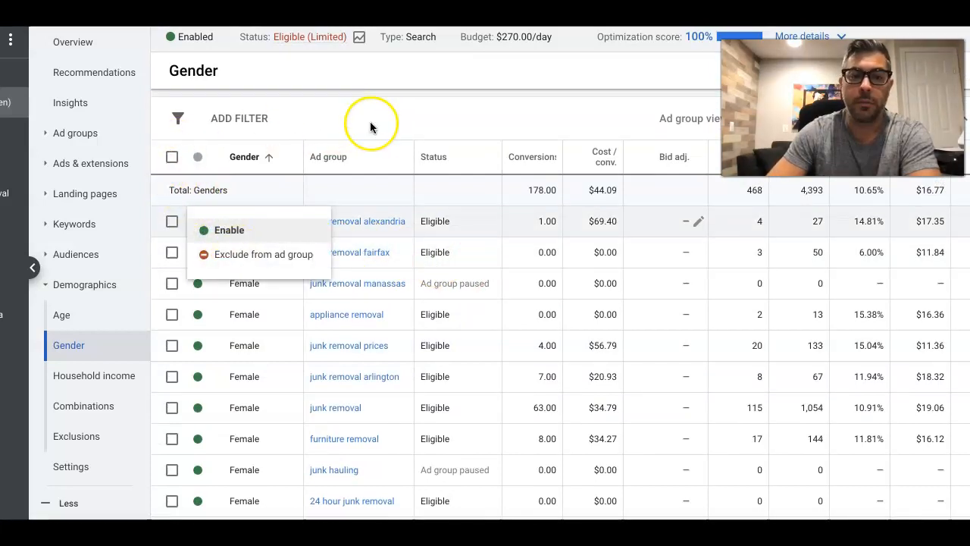
pyautogui.click(376, 110)
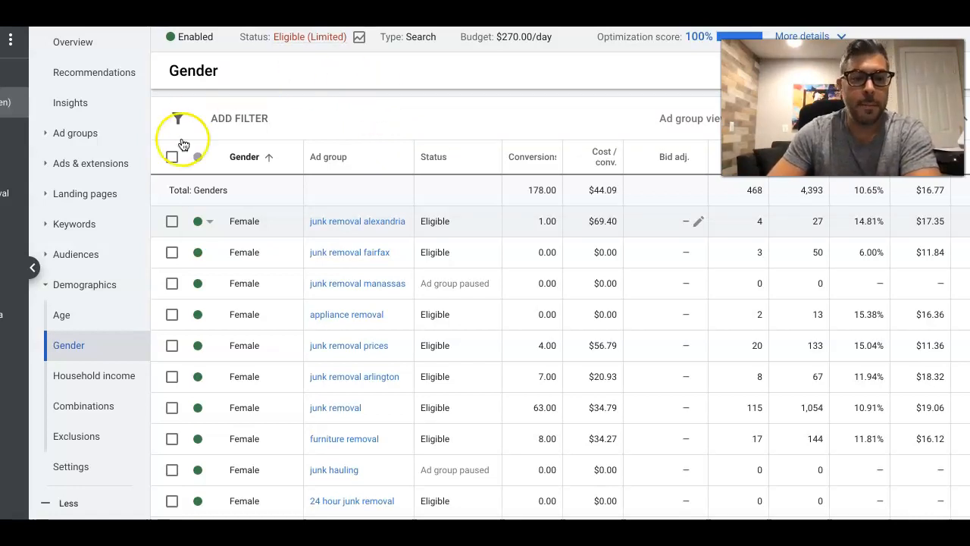
# Show the Household income report and review conversions and costs by income tier for each ad group
pyautogui.click(94, 376)
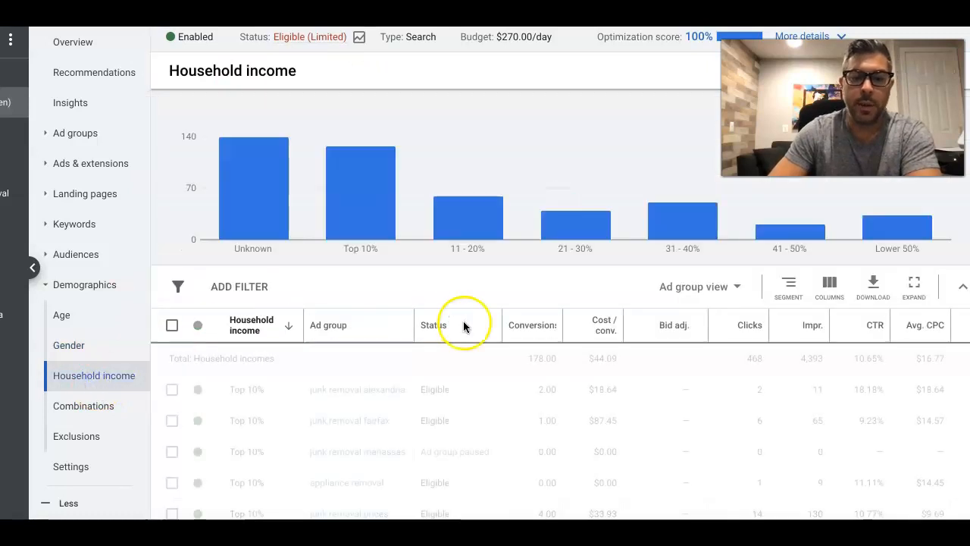
pyautogui.scroll(-3)
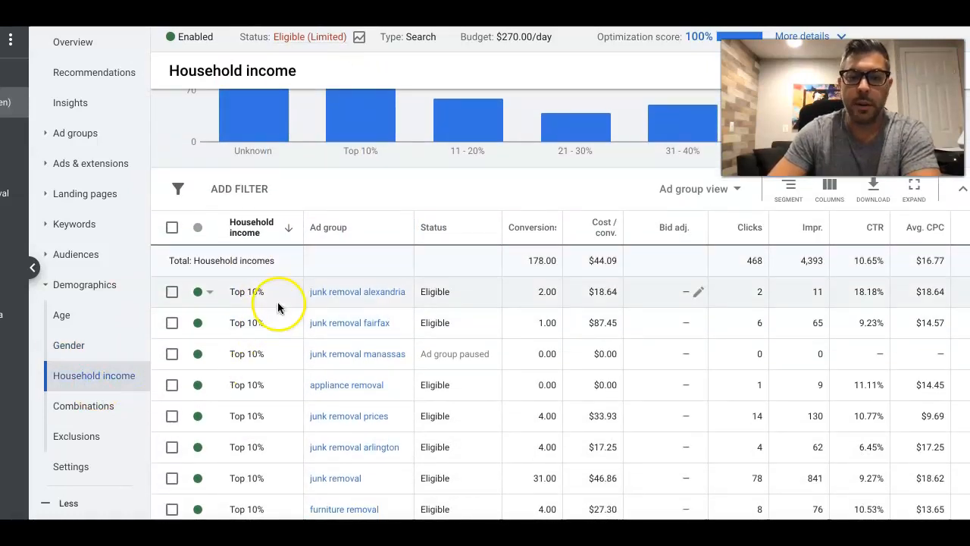
pyautogui.scroll(-3)
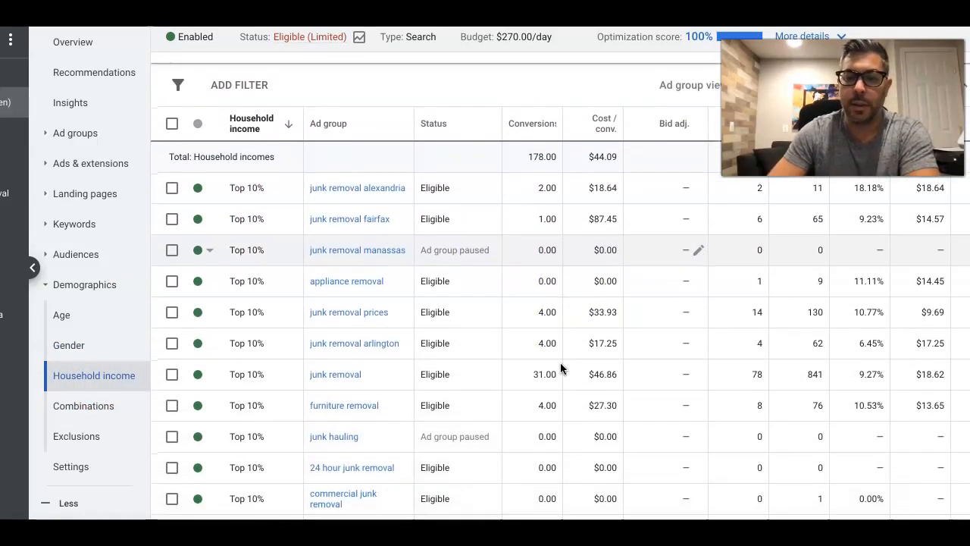
pyautogui.scroll(-3)
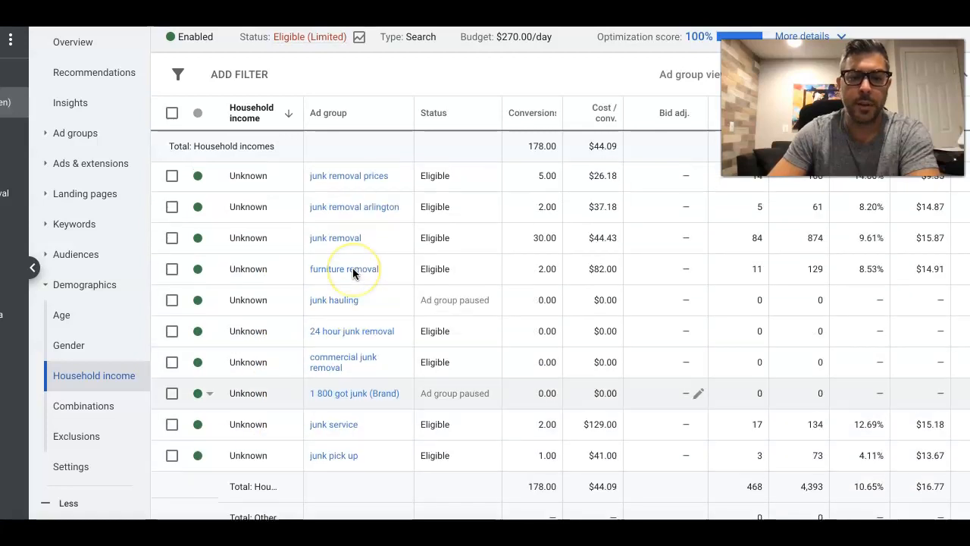
pyautogui.scroll(-3)
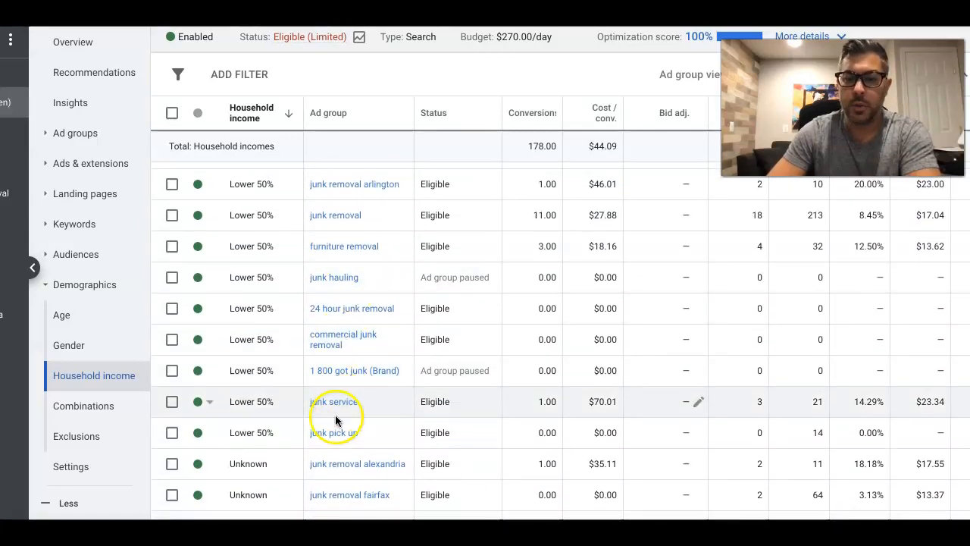
pyautogui.scroll(3)
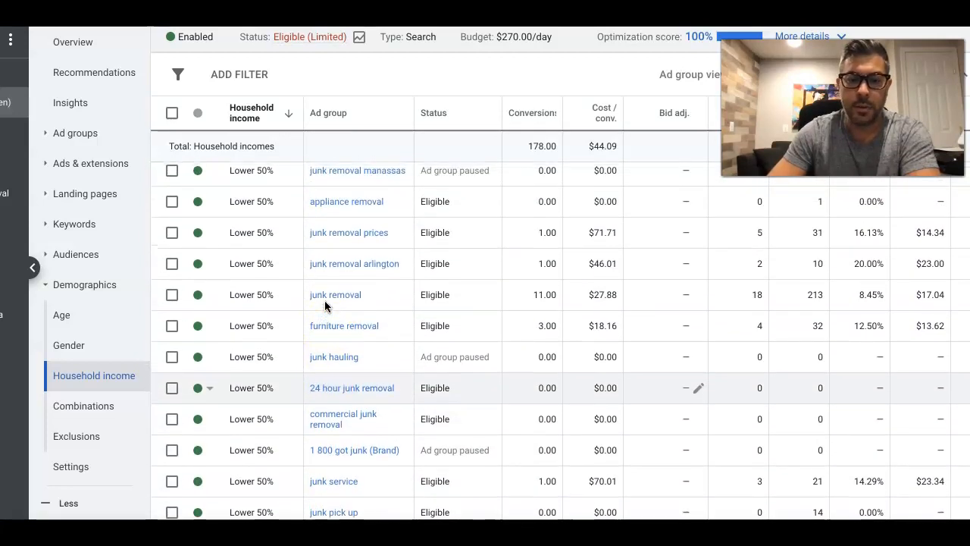
pyautogui.scroll(3)
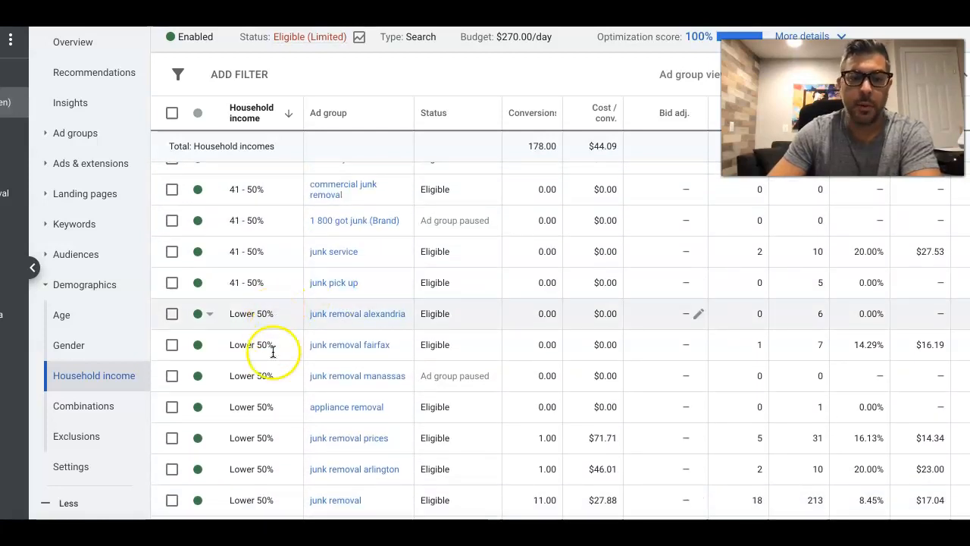
pyautogui.scroll(-3)
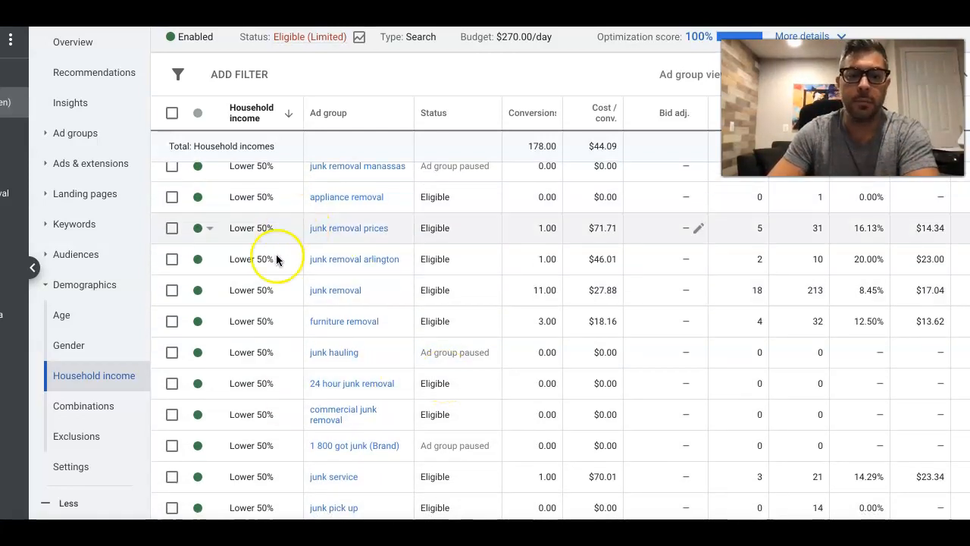
pyautogui.scroll(-3)
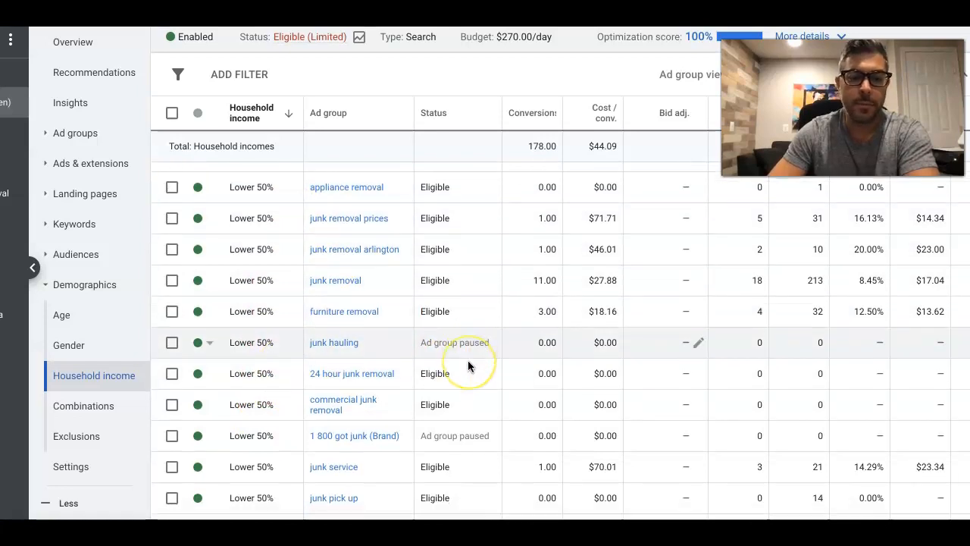
pyautogui.scroll(-3)
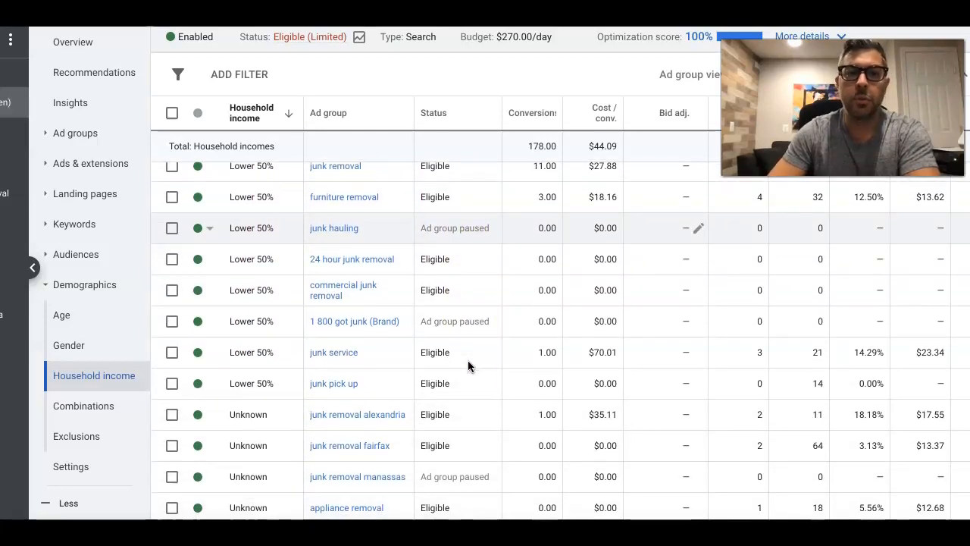